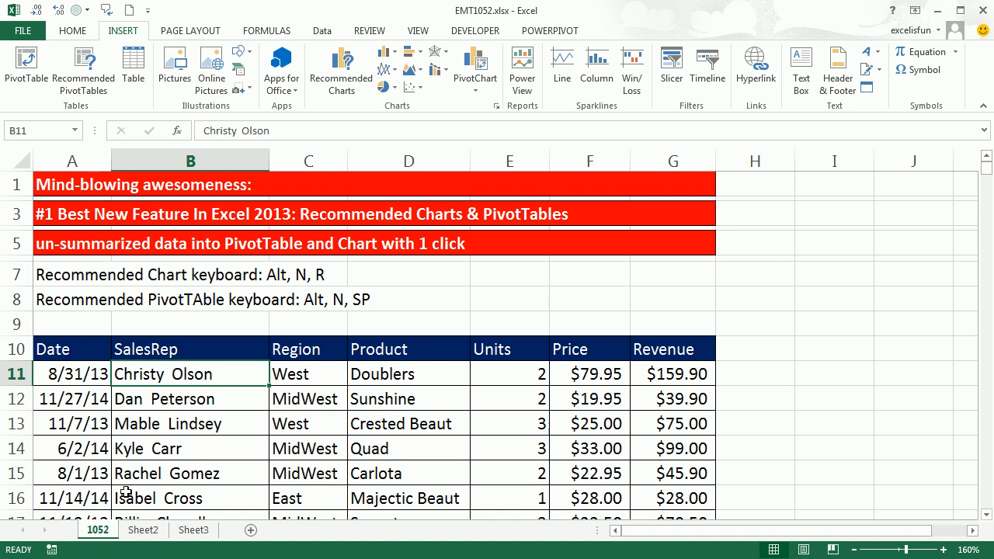
mouse_move(516, 25)
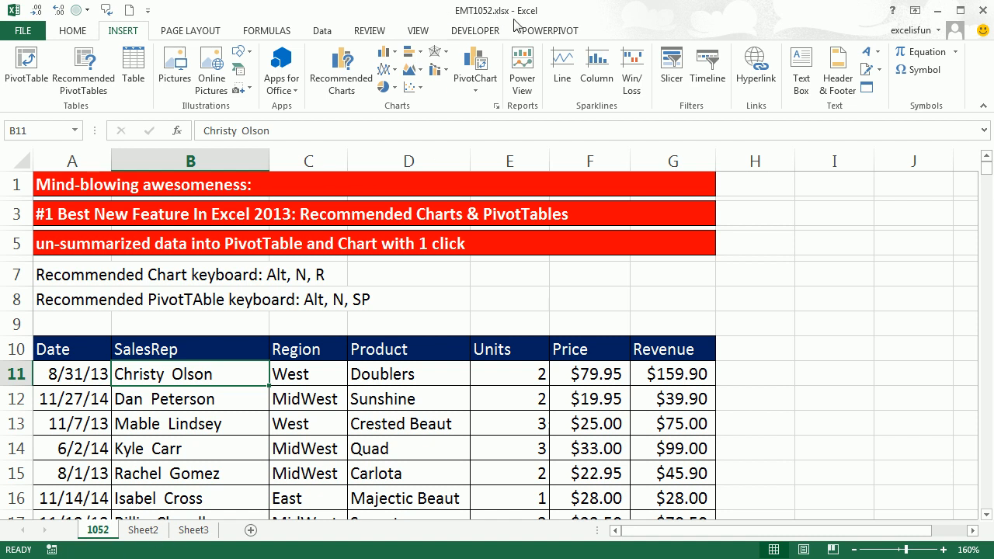
mouse_move(415, 324)
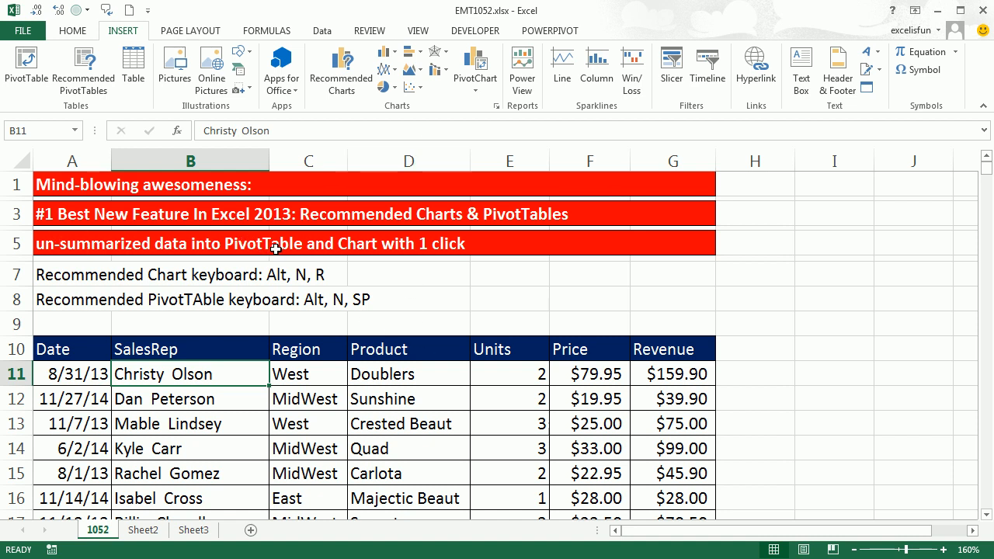
mouse_move(317, 275)
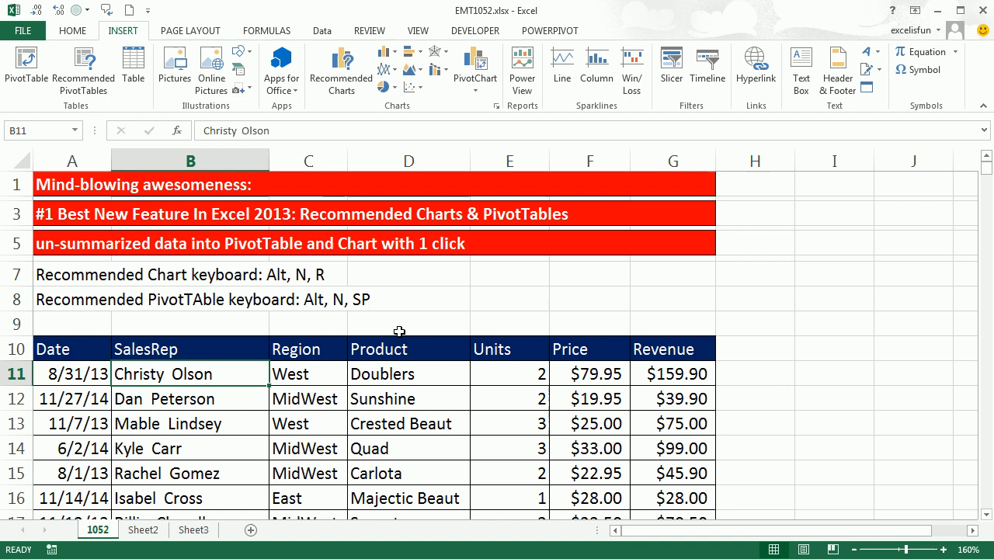
mouse_move(553, 249)
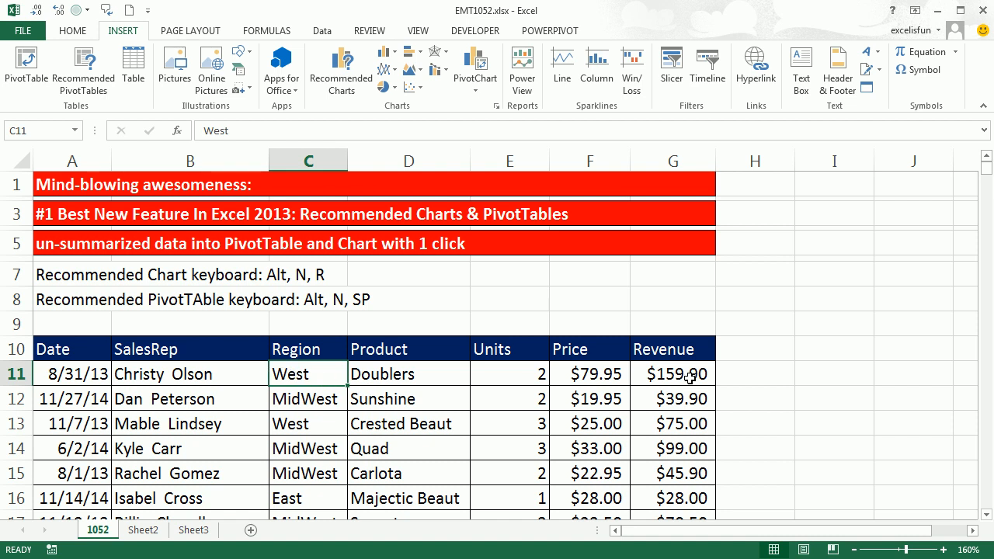
mouse_move(339, 379)
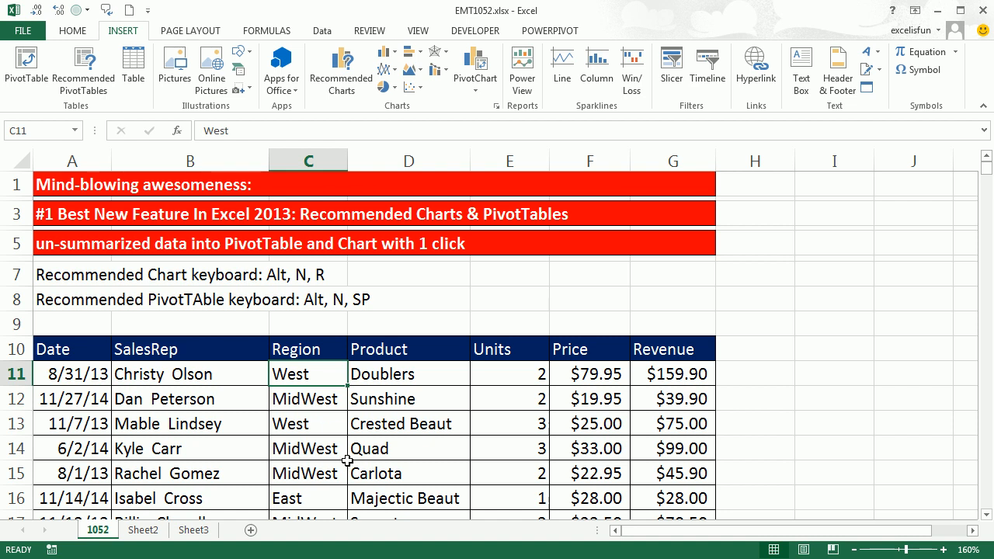
mouse_move(134, 65)
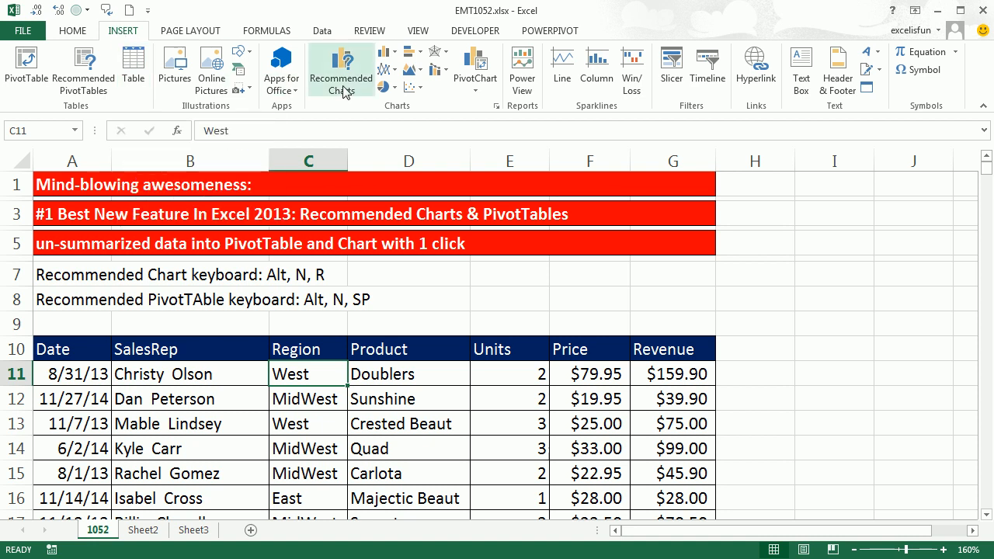
mouse_move(326, 114)
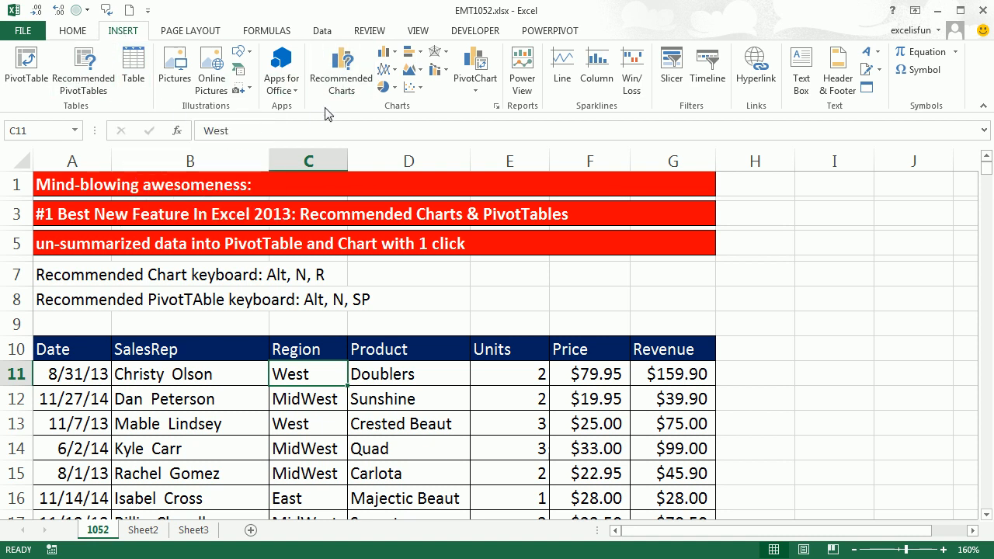
Step: Browse the Recommended Charts previews, comparing Sum of Price by Product and Sum of Revenue by Product
left_click(339, 69)
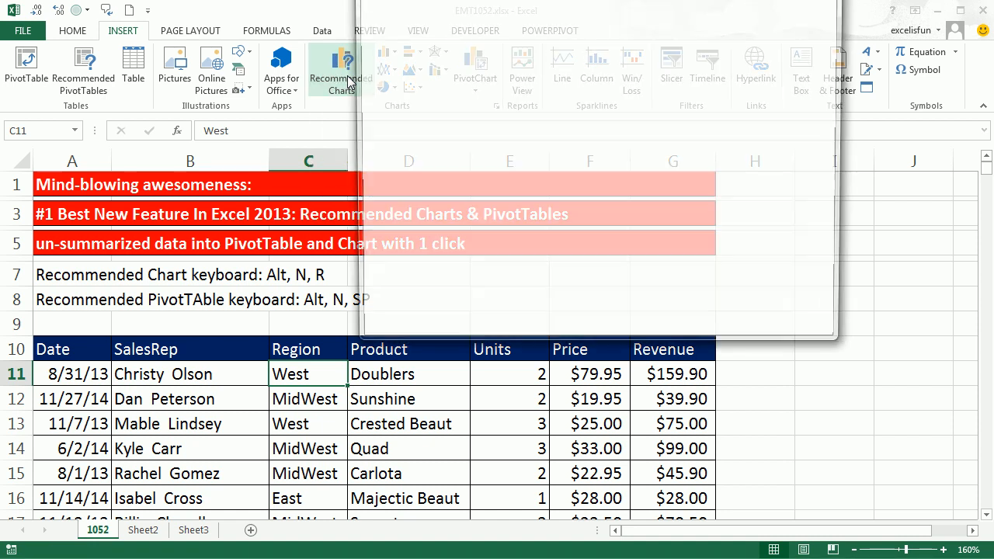
left_click(338, 70)
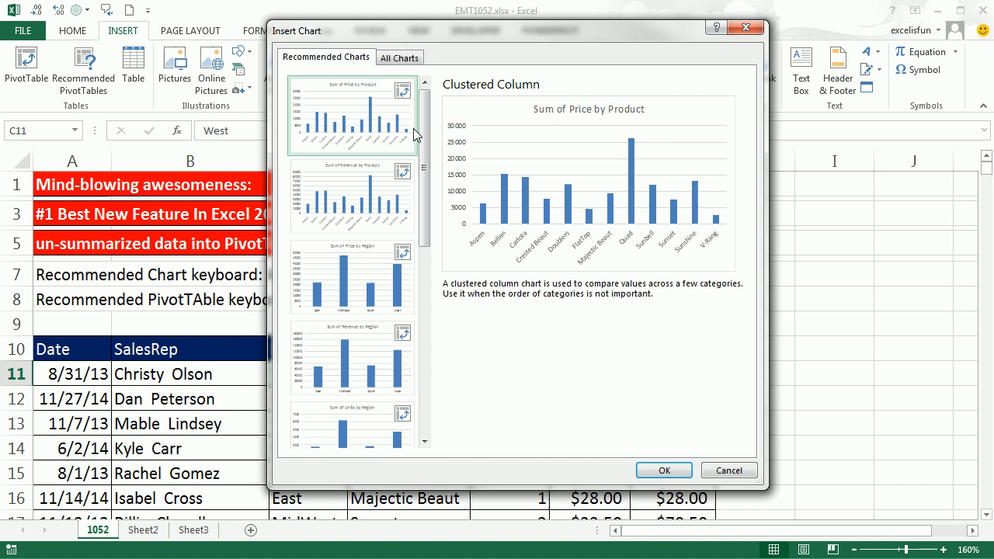
left_click(351, 196)
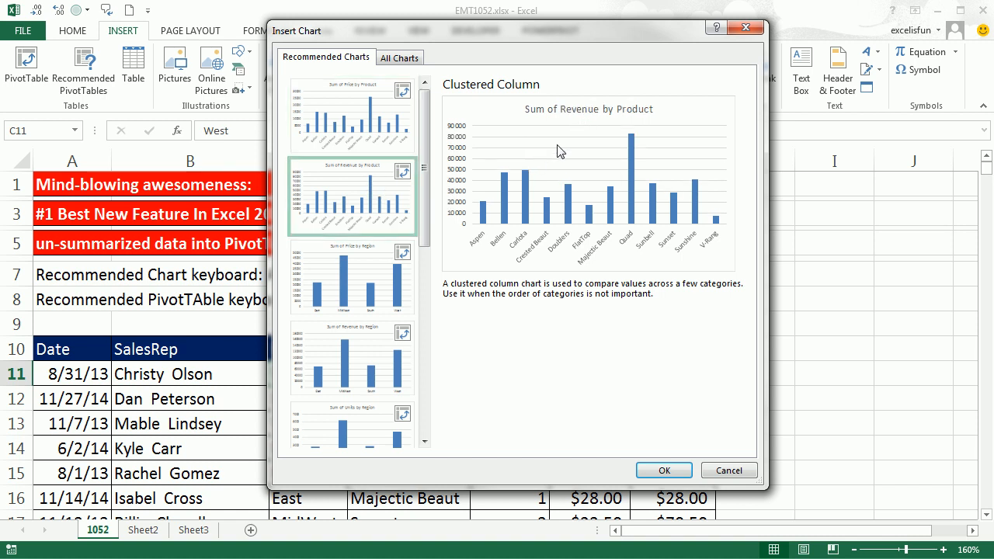
left_click(351, 115)
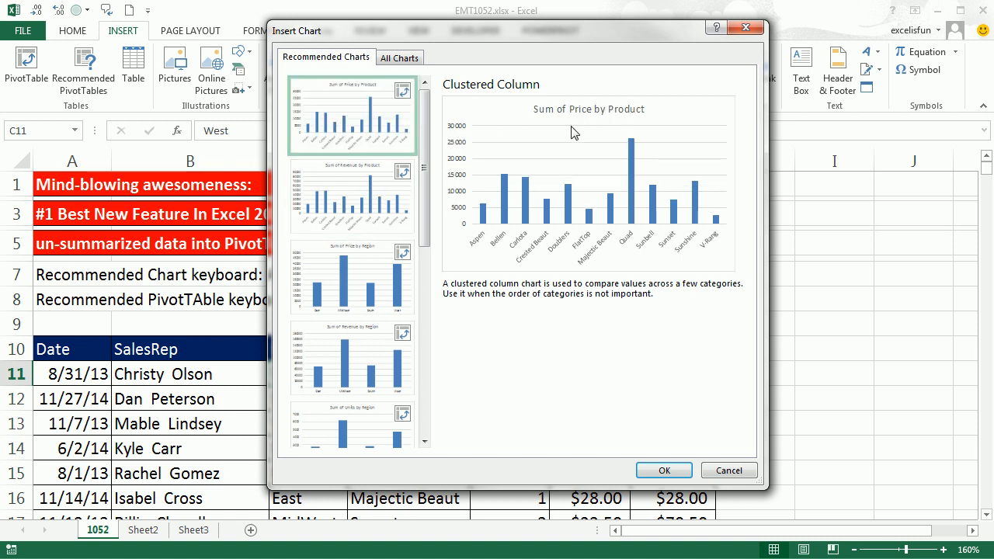
mouse_move(584, 126)
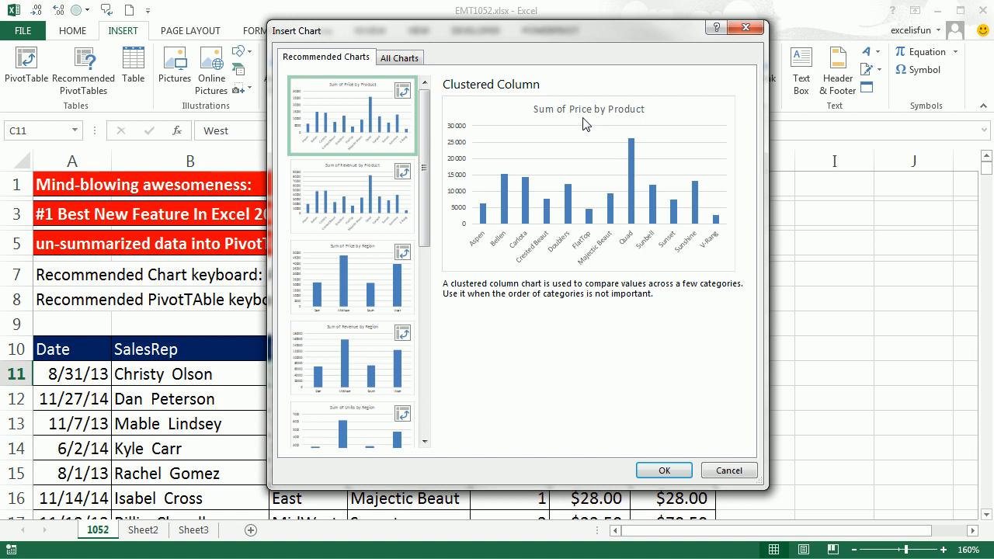
left_click(351, 196)
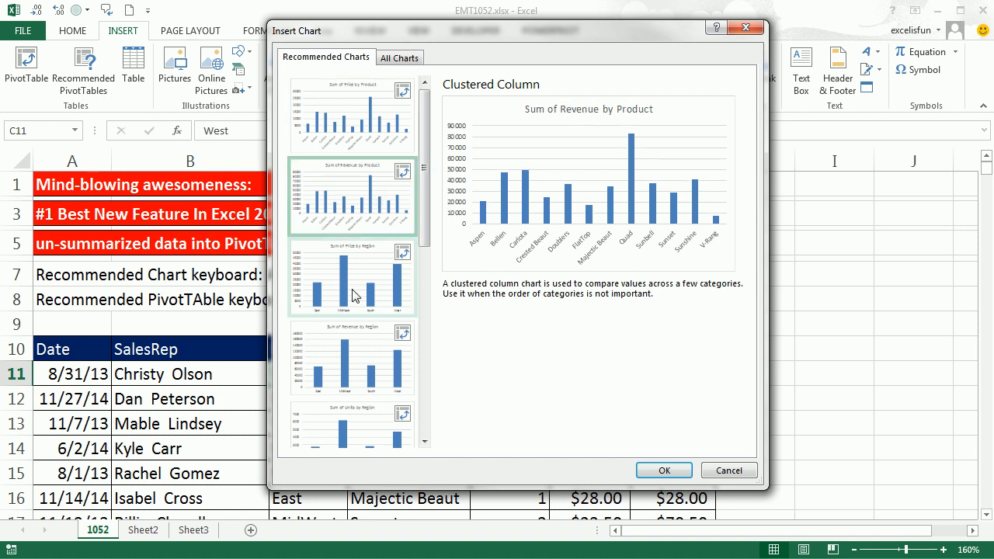
Step: Choose Sum of Price by Region and insert its PivotTable and clustered column PivotChart on a new sheet
left_click(351, 276)
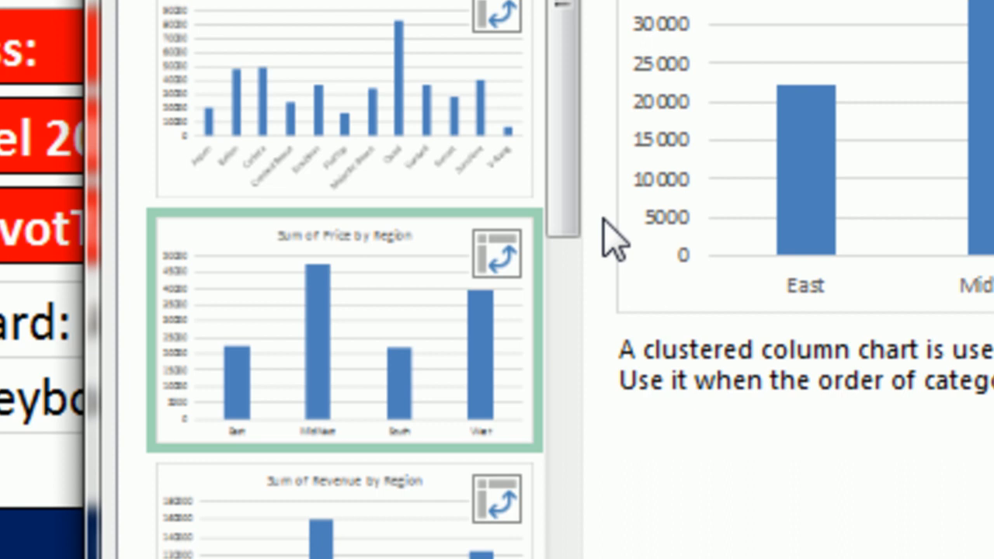
mouse_move(665, 292)
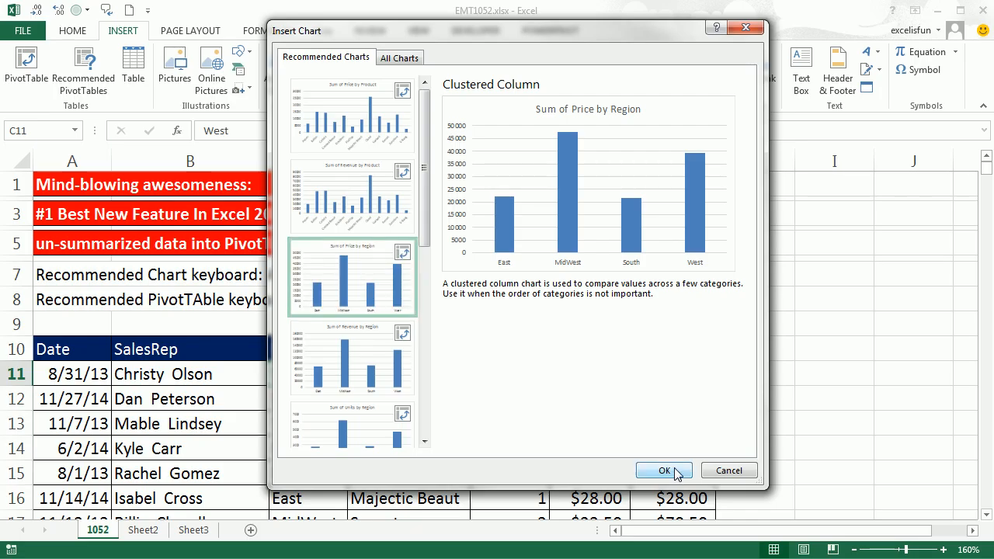
left_click(665, 469)
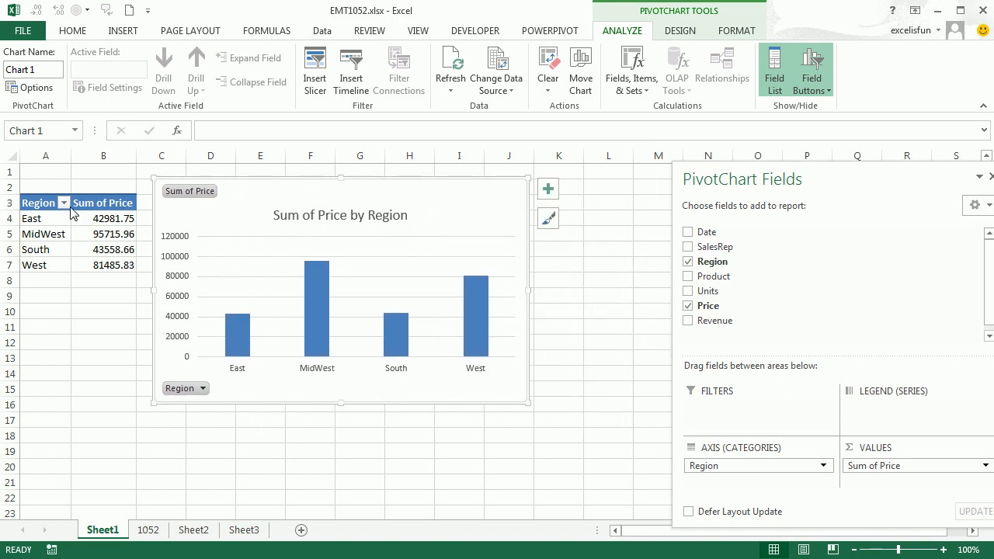
Step: Return to the 1052 data sheet, reopen Recommended Charts, and cancel without inserting anything
left_click(148, 529)
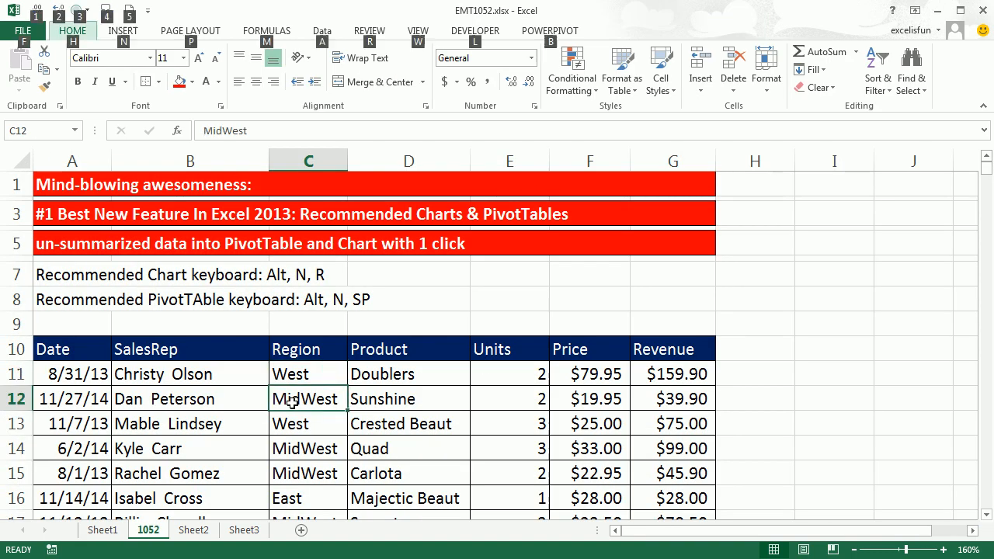
left_click(84, 70)
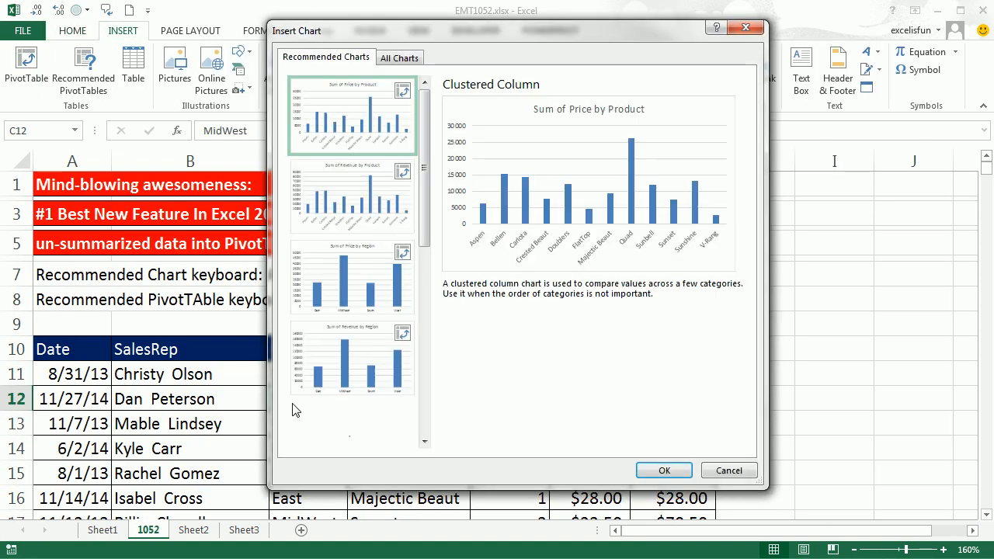
left_click(727, 469)
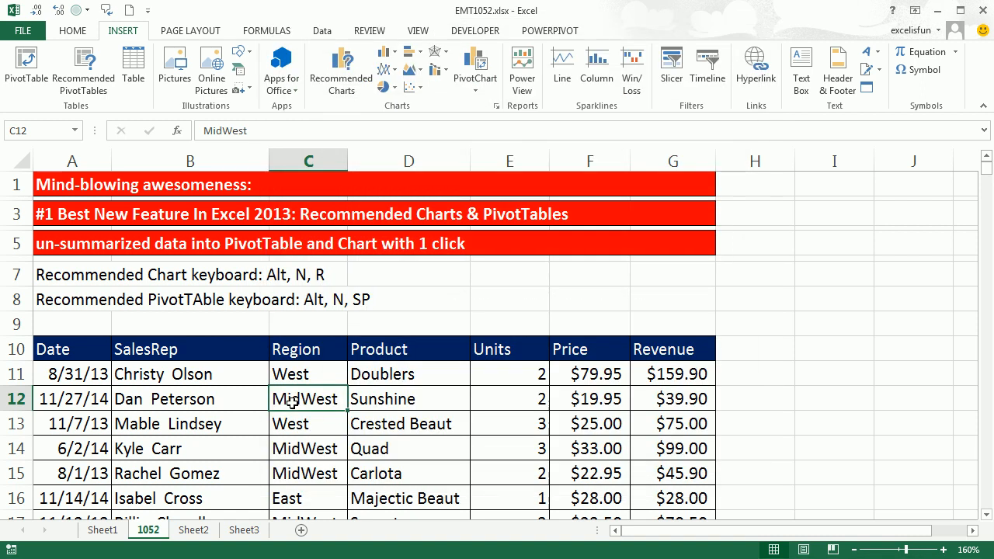
key("alt")
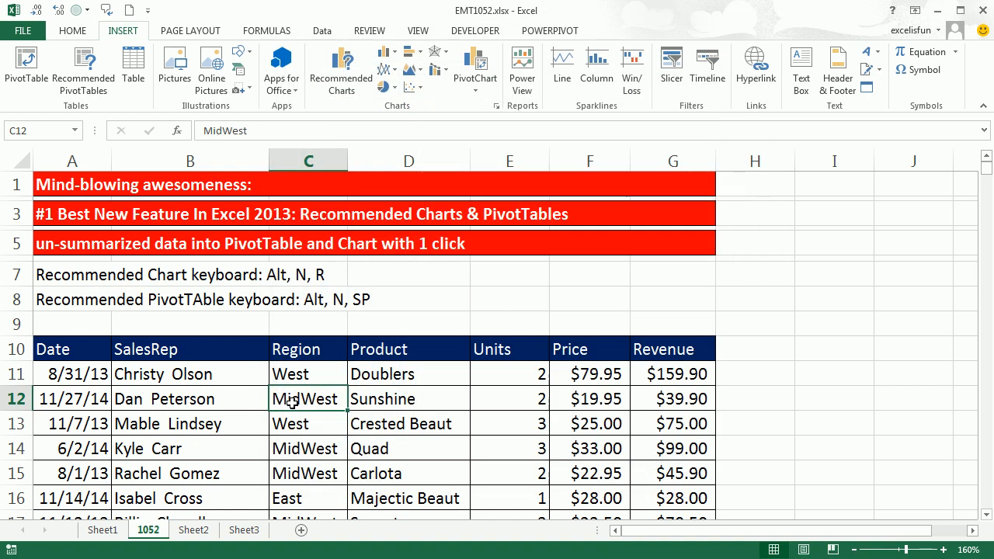
key("alt")
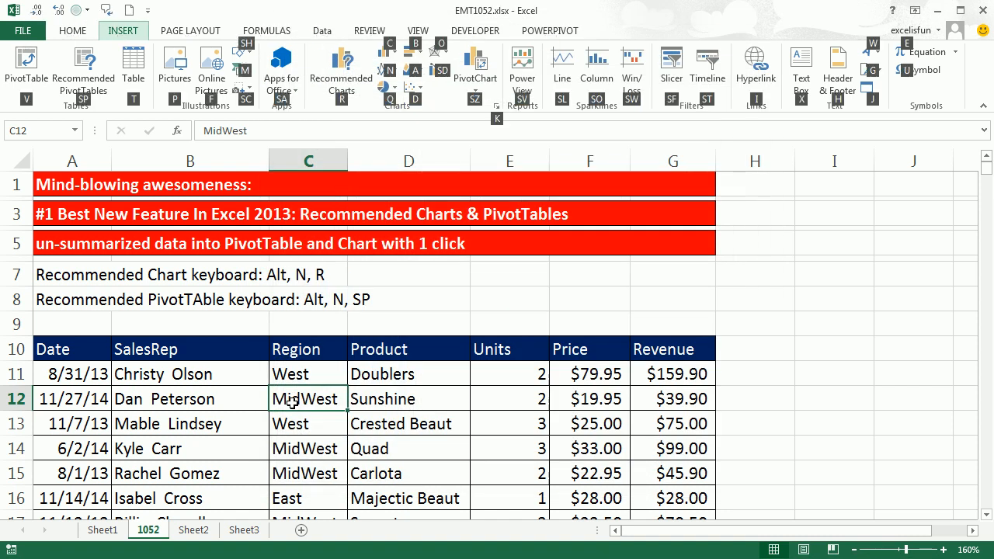
left_click(84, 68)
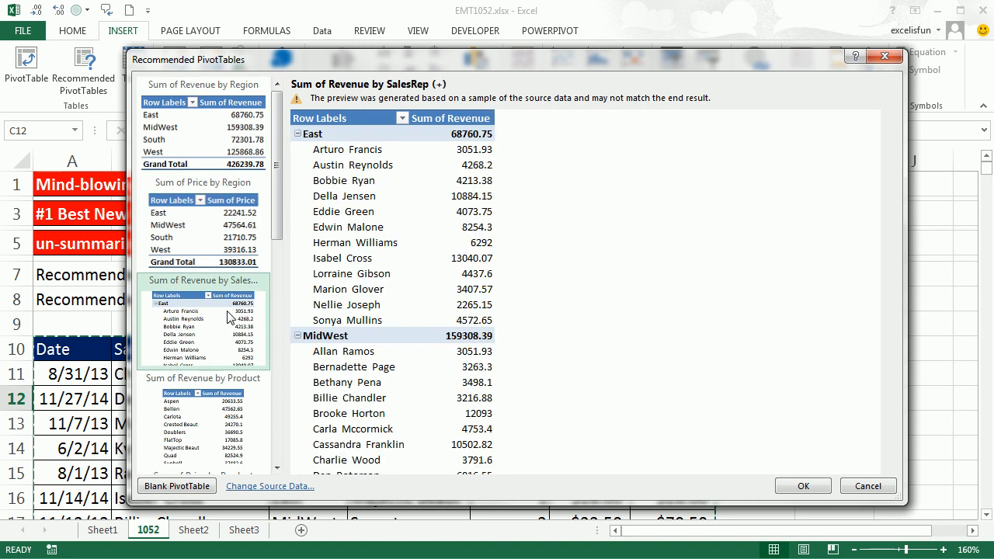
mouse_move(373, 146)
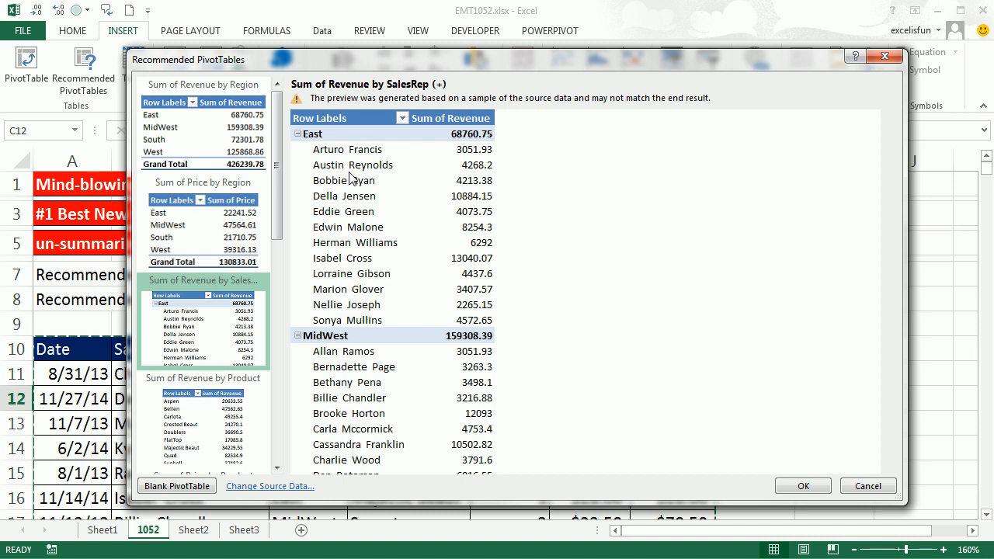
mouse_move(365, 305)
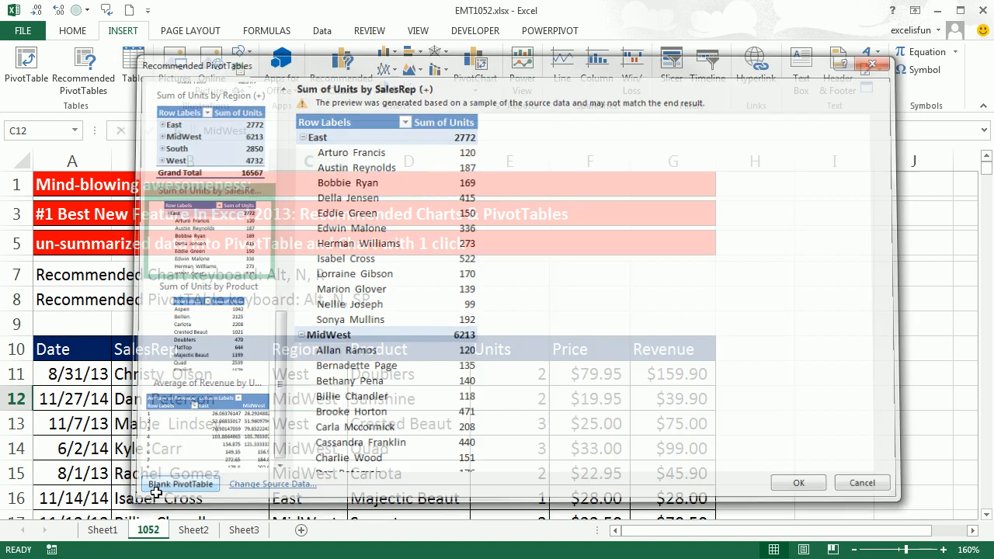
left_click(860, 481)
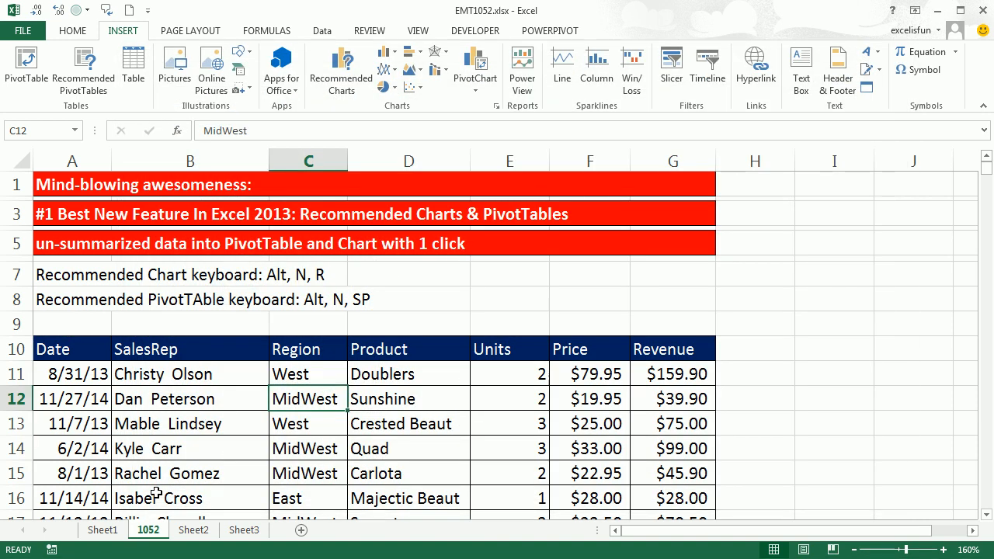
Step: Visit empty Sheet2, then show Sheet1 with the Sum of Price by Region PivotTable and chart
left_click(192, 530)
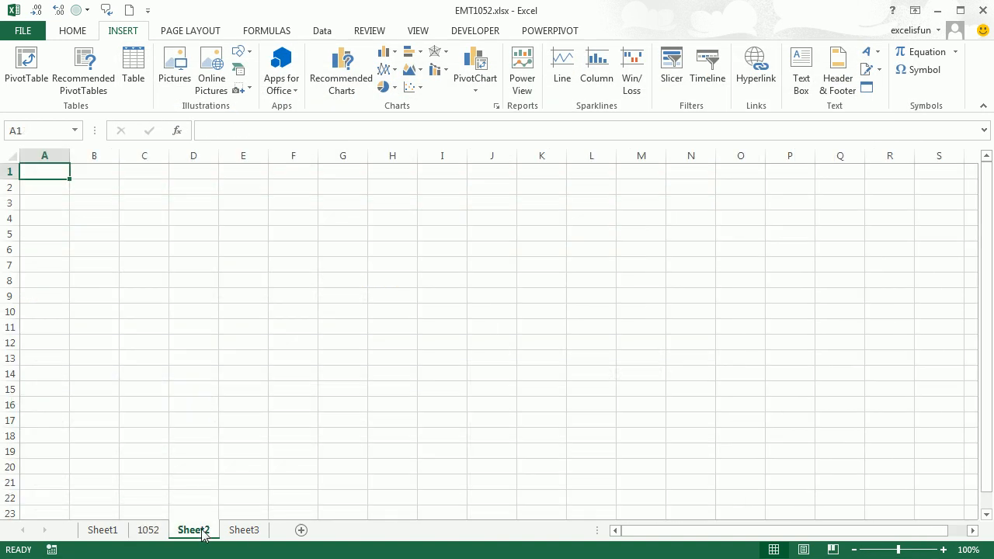
left_click(103, 530)
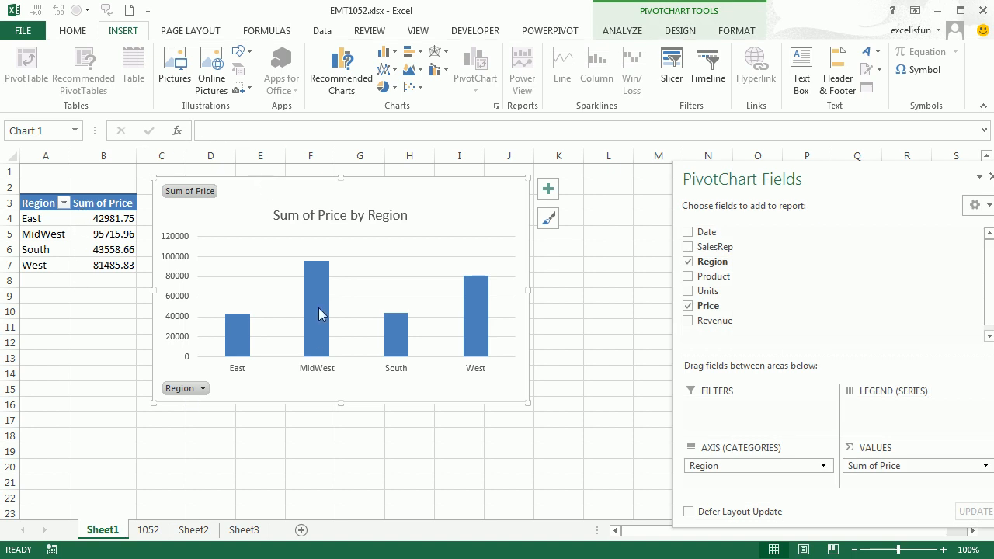
mouse_move(435, 301)
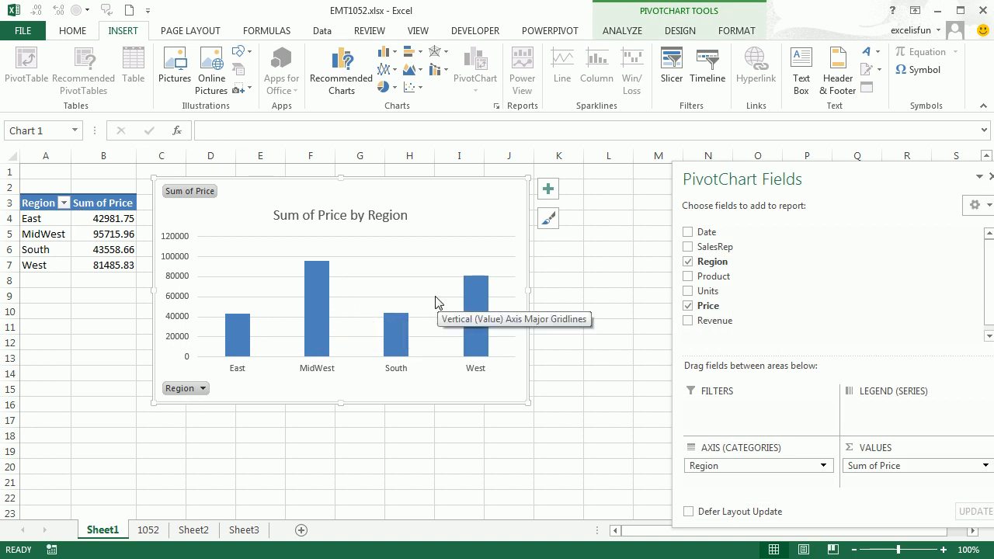